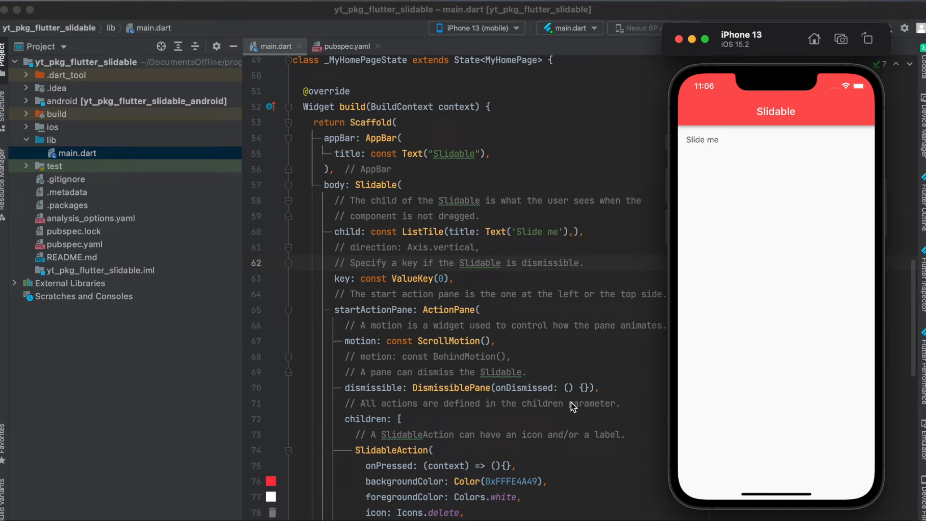
mouse_move(693, 189)
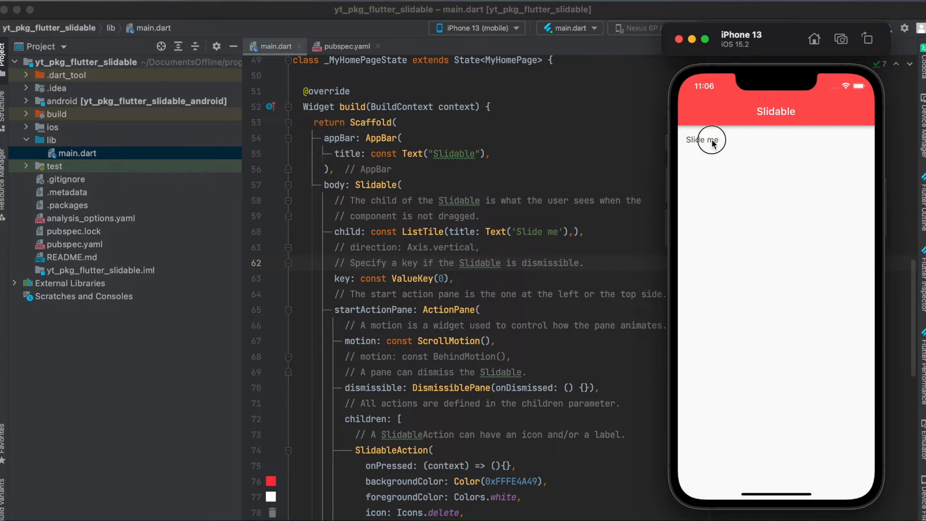
- Slide the Slide me tile back and forth in the simulator, then return to main.dart
drag(709, 140, 791, 140)
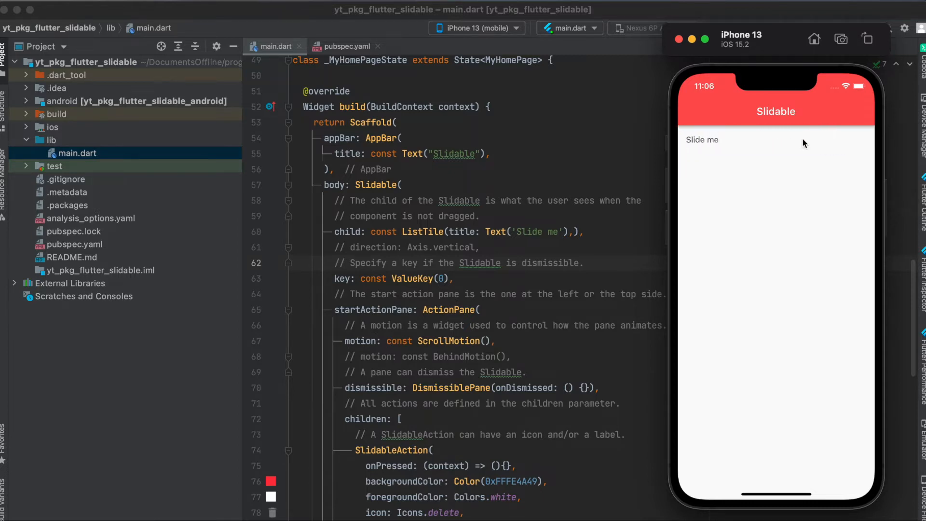
drag(827, 139, 756, 140)
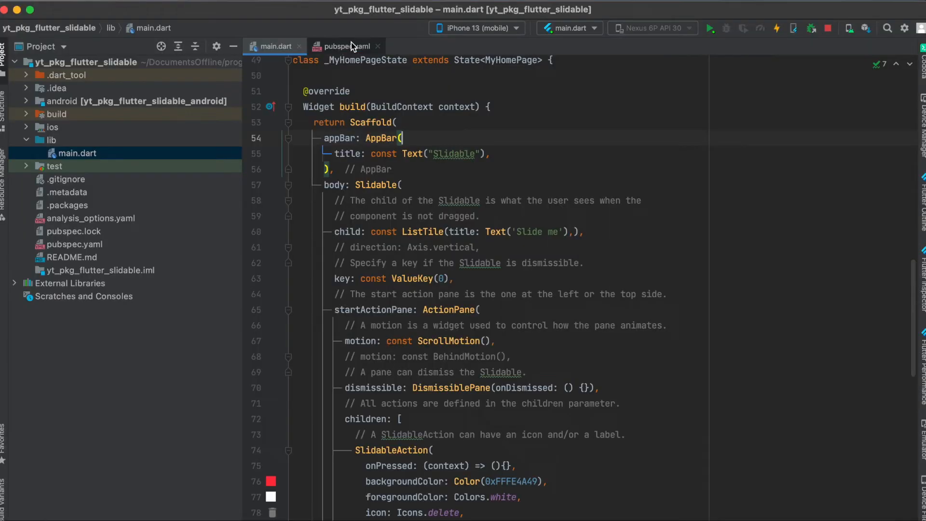
click(344, 46)
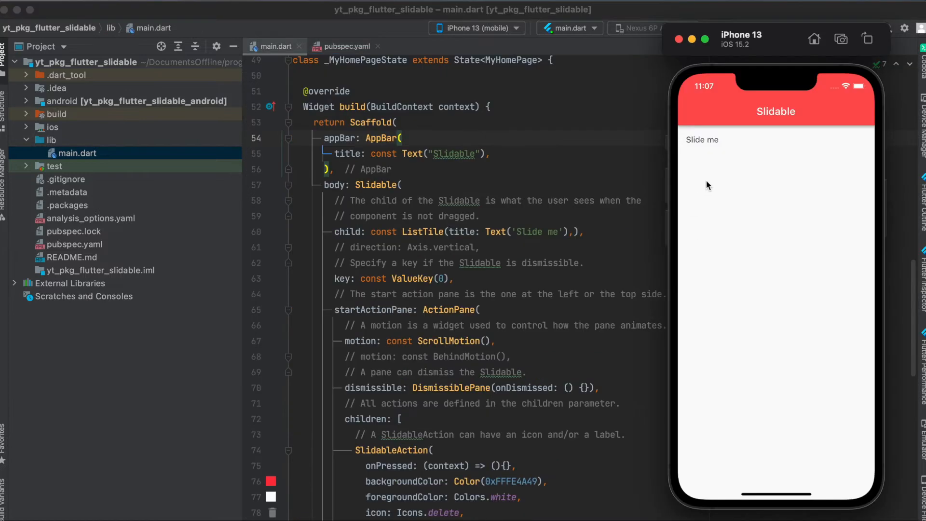
mouse_move(717, 171)
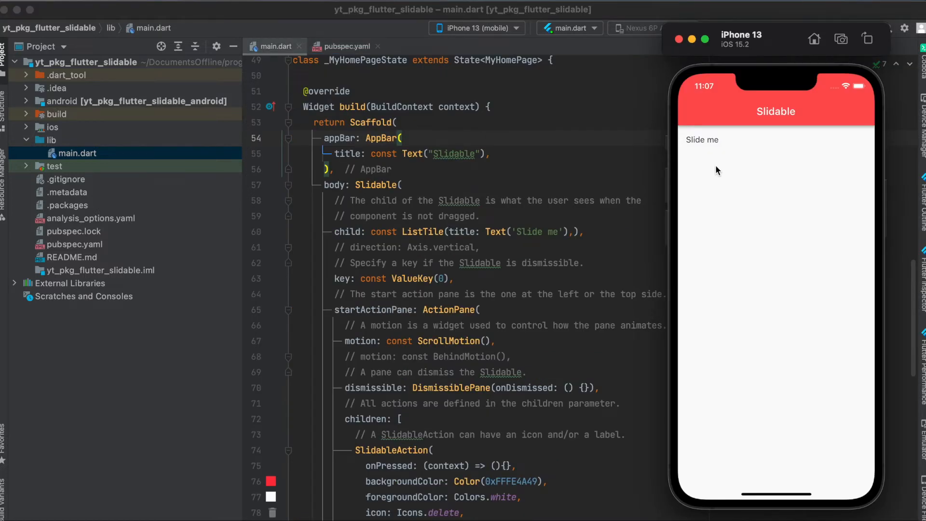
mouse_move(766, 103)
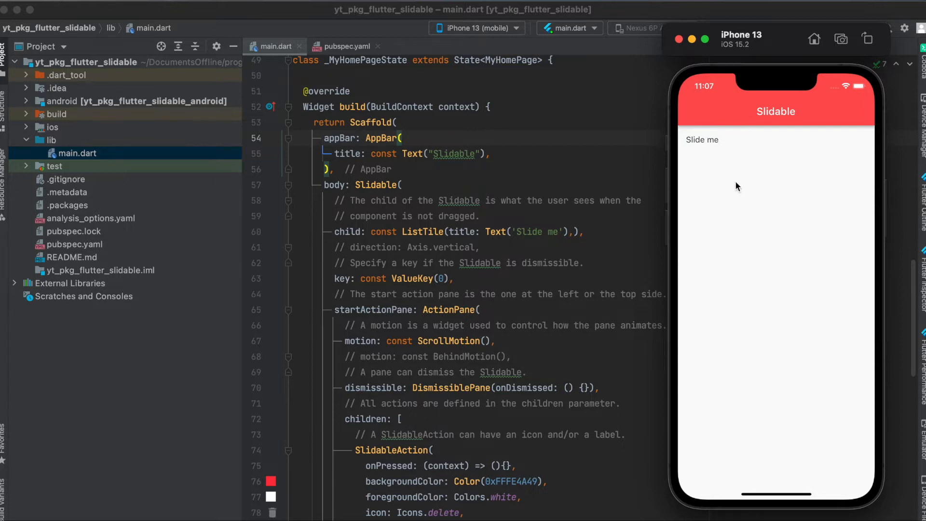
mouse_move(415, 206)
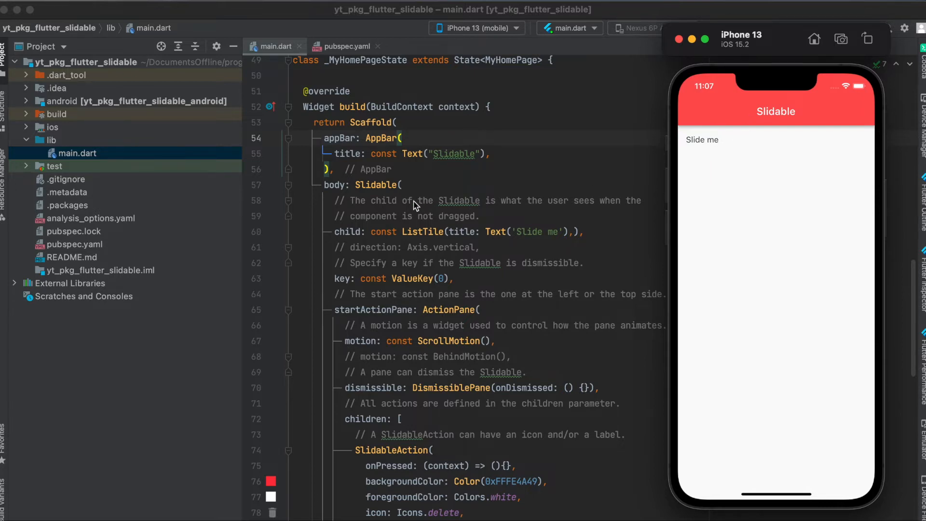
mouse_move(454, 182)
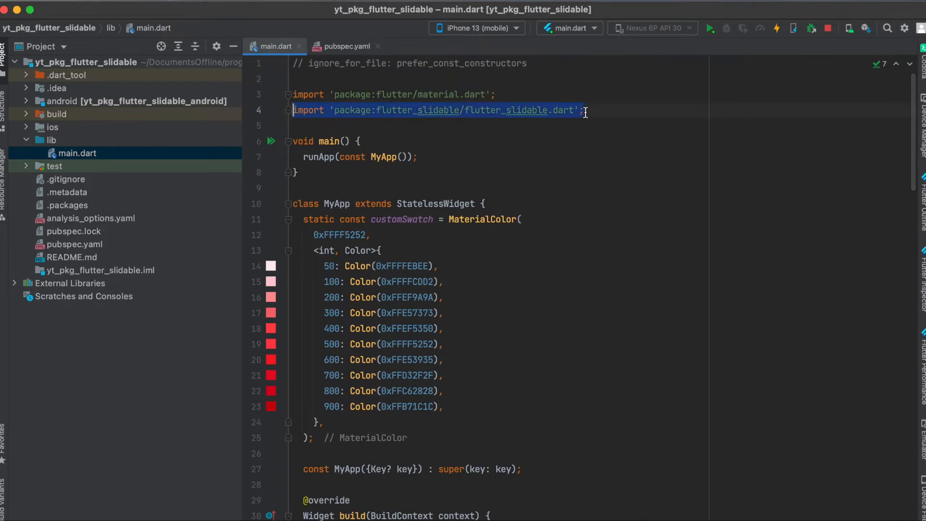
- Bring the iPhone 13 simulator back beside the Slidable body code
click(709, 28)
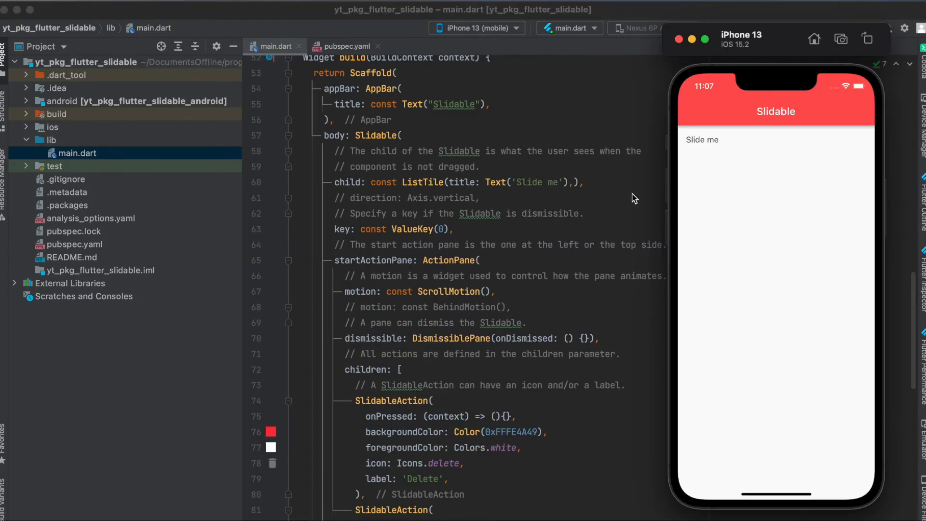
mouse_move(394, 147)
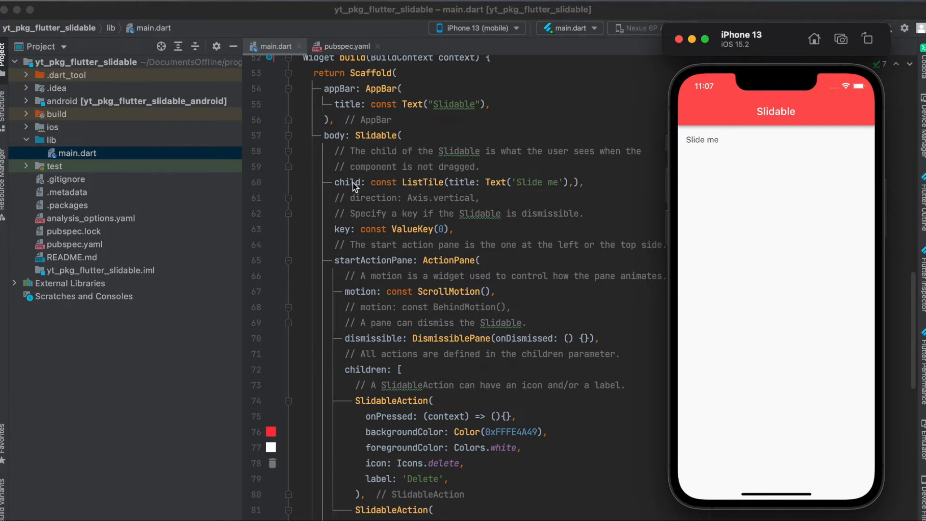
mouse_move(528, 199)
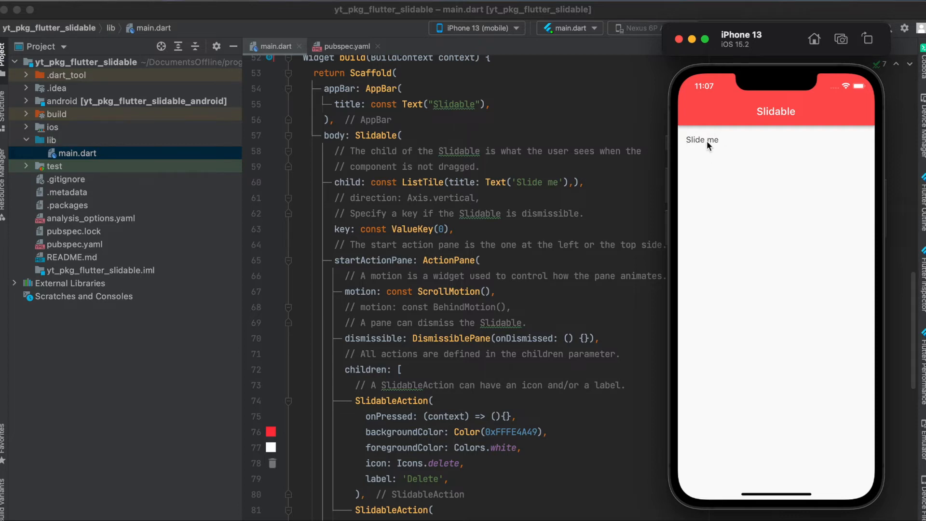
scroll(down, 3)
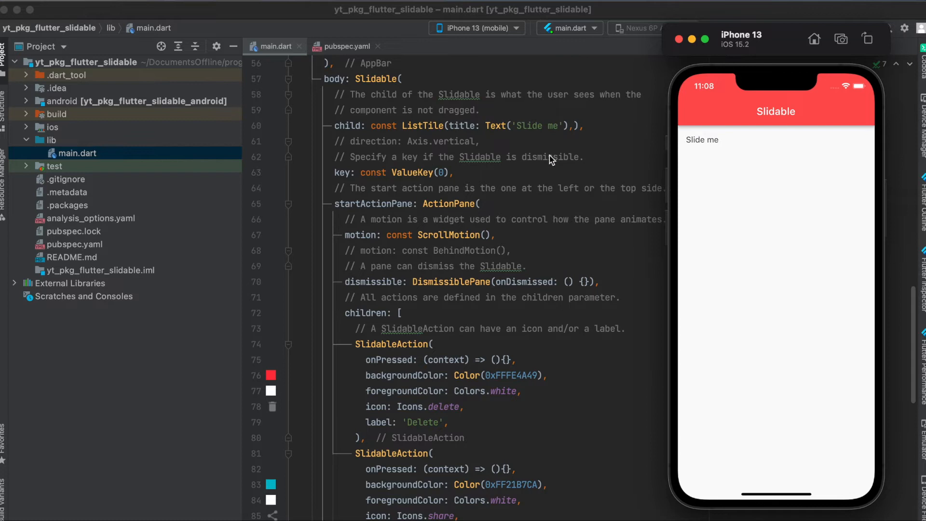
drag(827, 139, 785, 138)
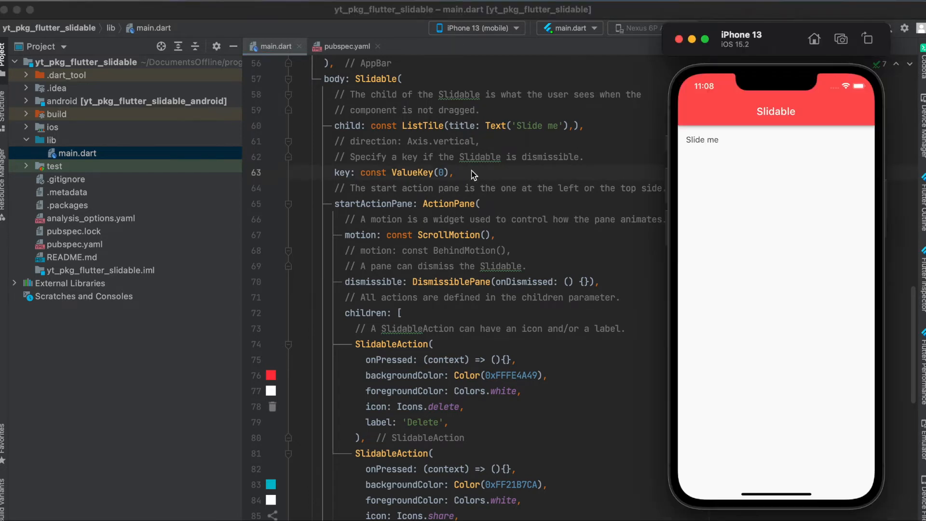
mouse_move(361, 179)
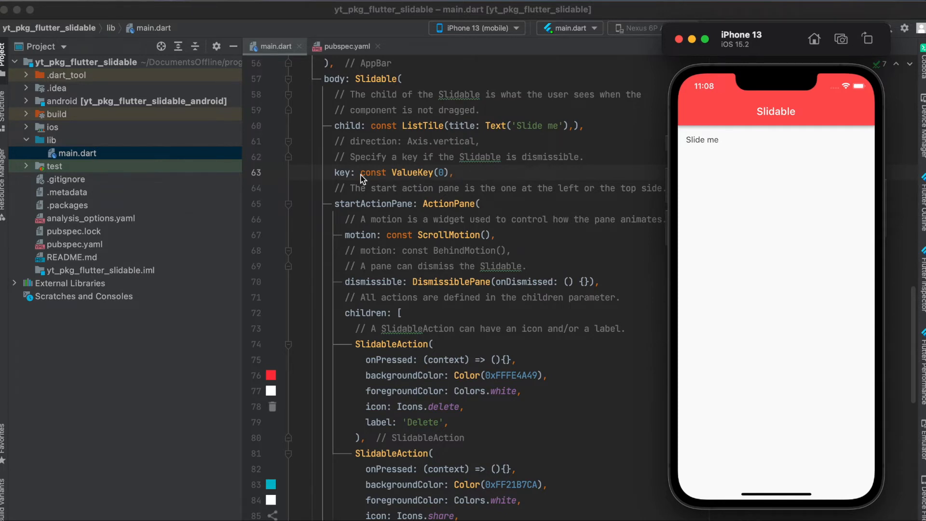
mouse_move(428, 180)
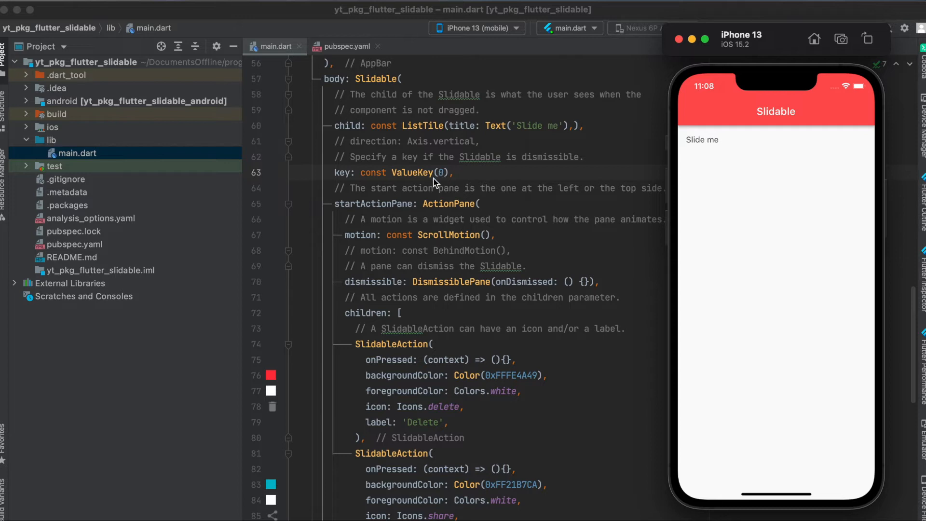
mouse_move(377, 212)
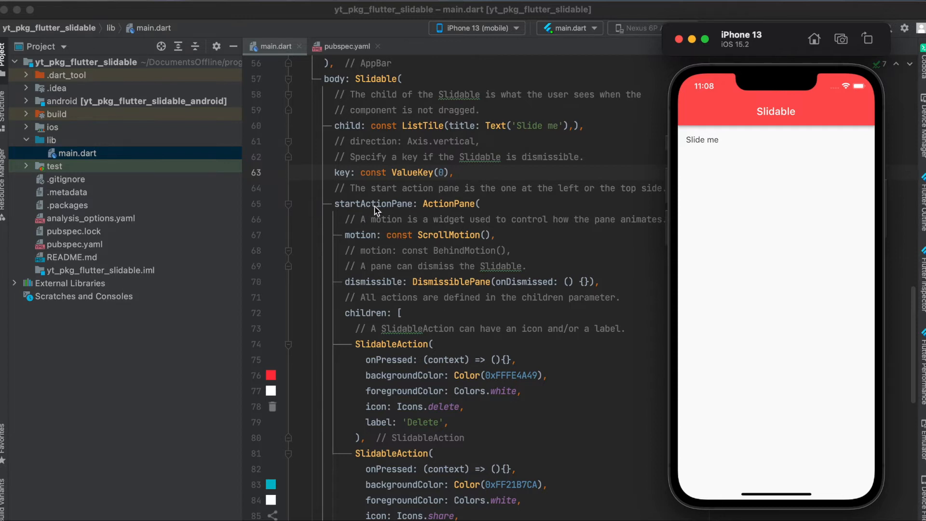
scroll(down, 3)
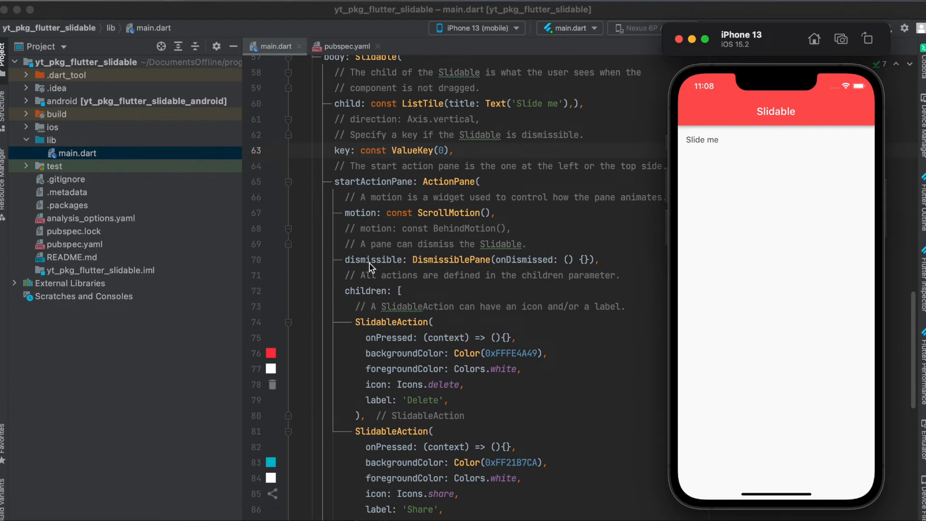
mouse_move(461, 265)
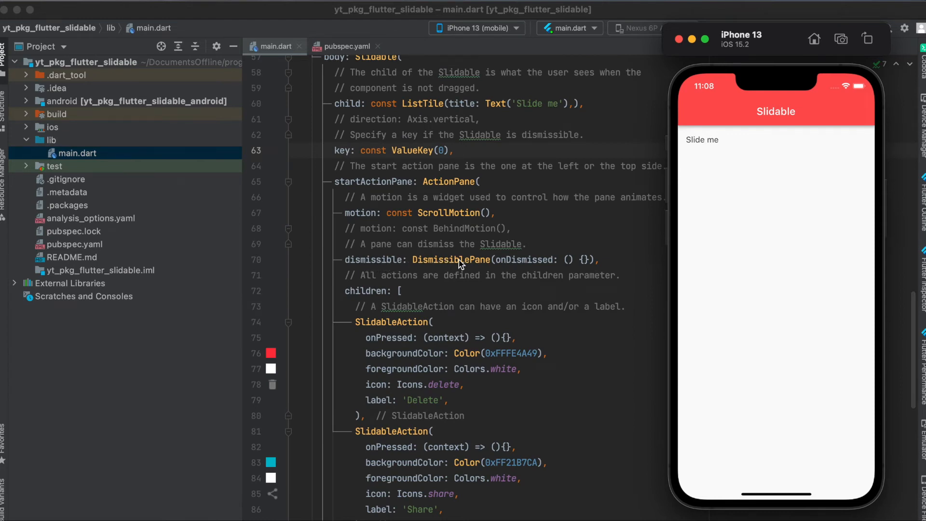
mouse_move(521, 265)
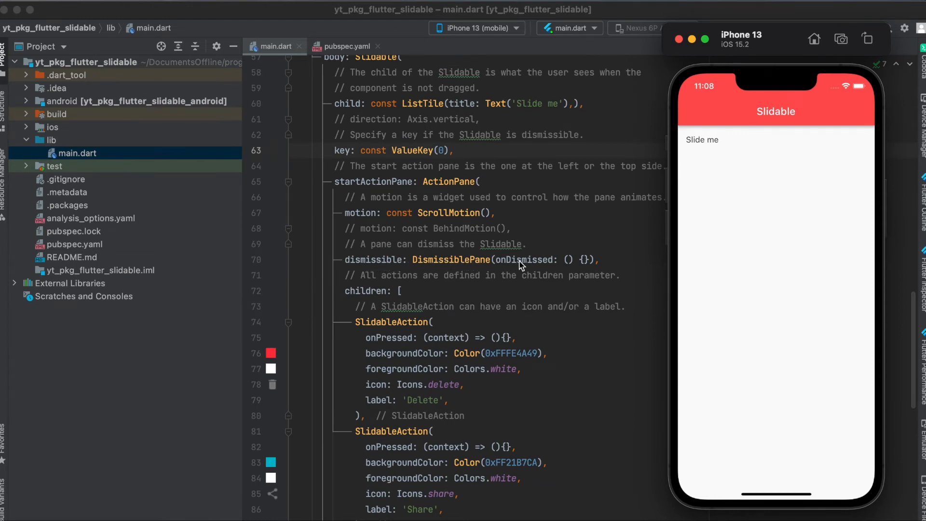
mouse_move(566, 264)
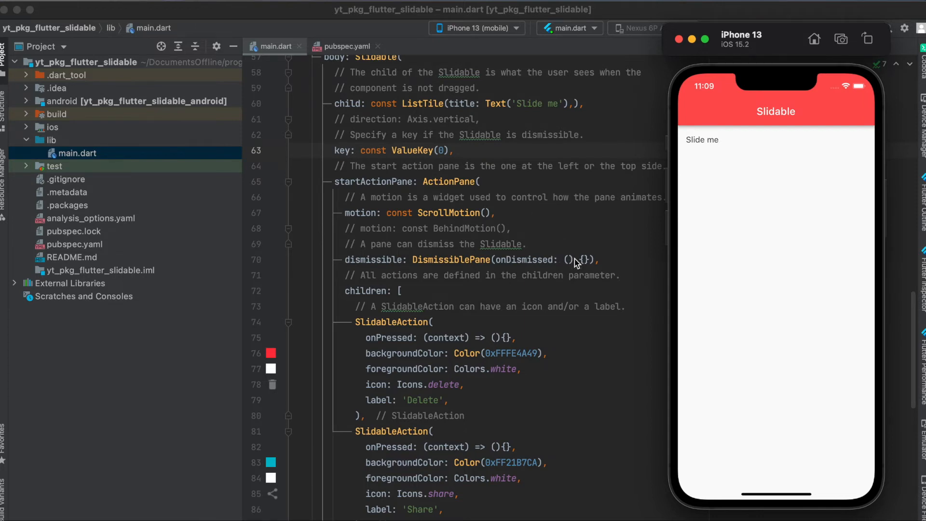
- Enable direction: Axis.vertical on the Slidable and drag the Slide me tile vertically to reveal its actions
scroll(down, 3)
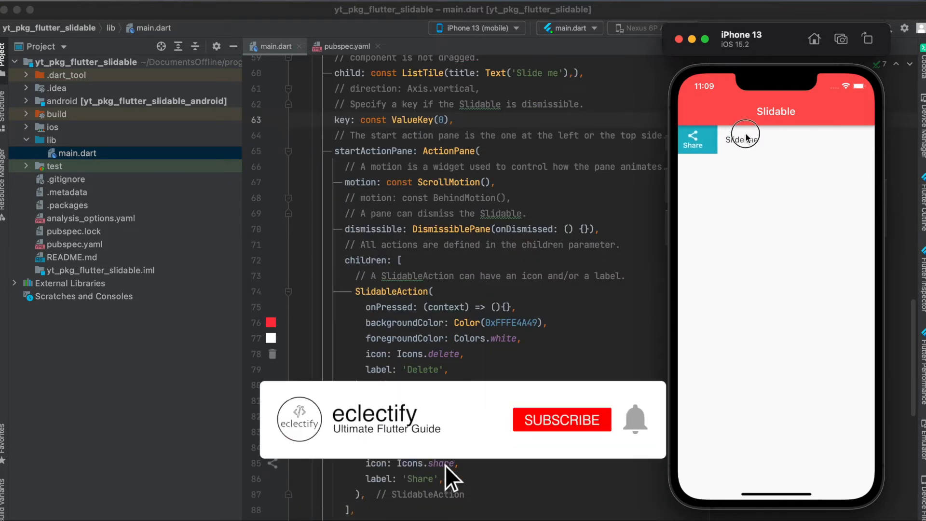
click(561, 420)
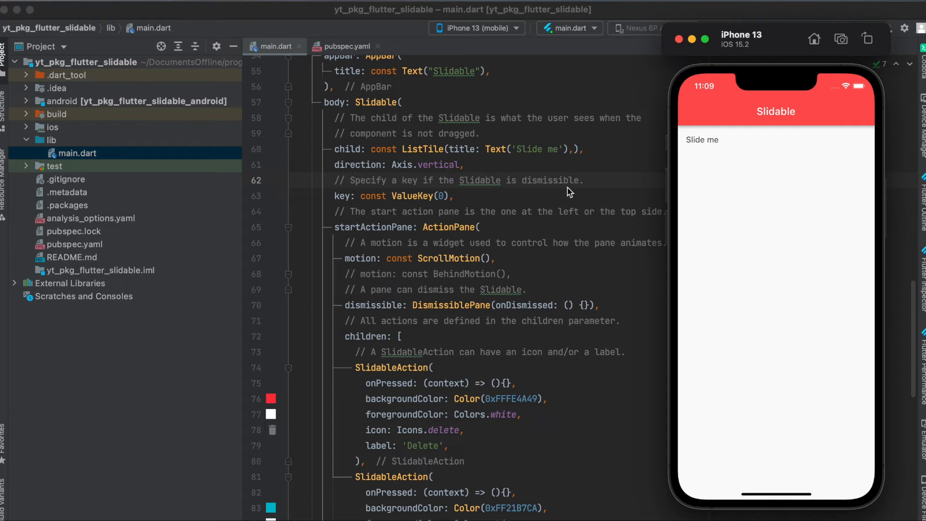
click(753, 136)
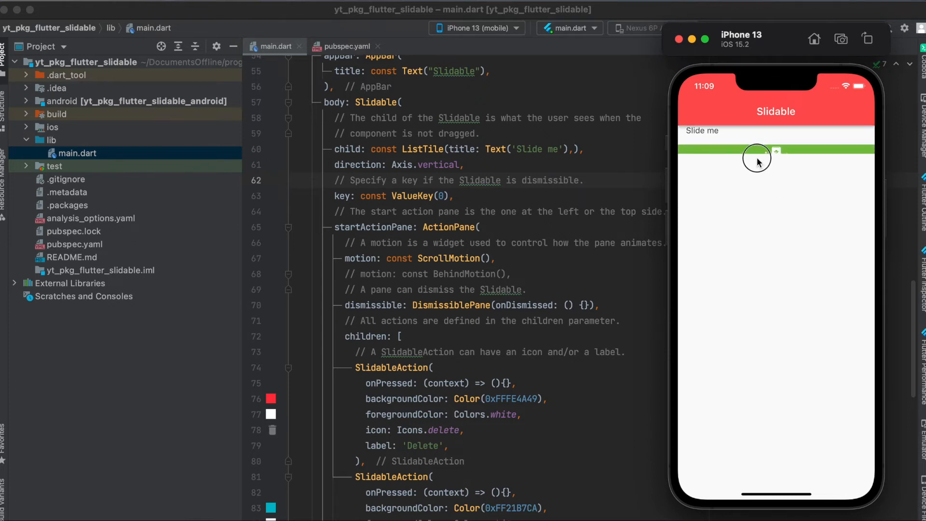
drag(758, 161, 758, 130)
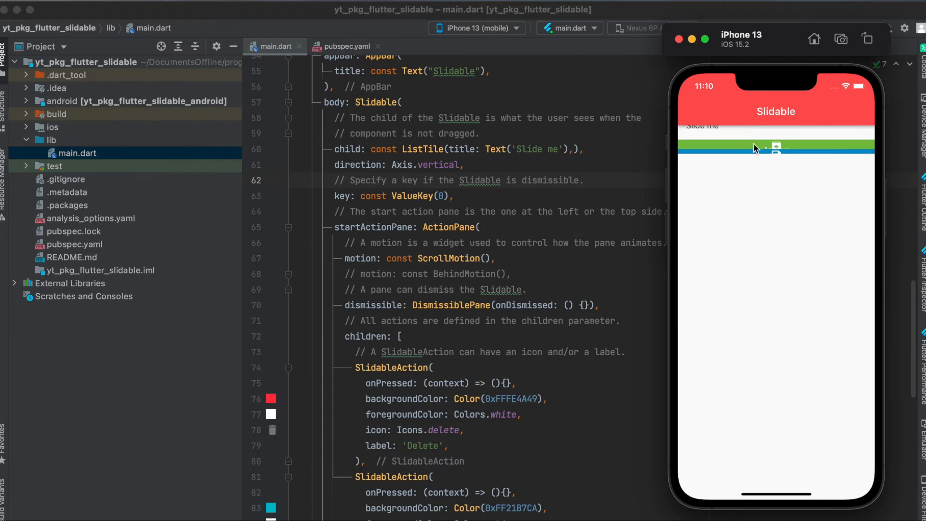
mouse_move(754, 162)
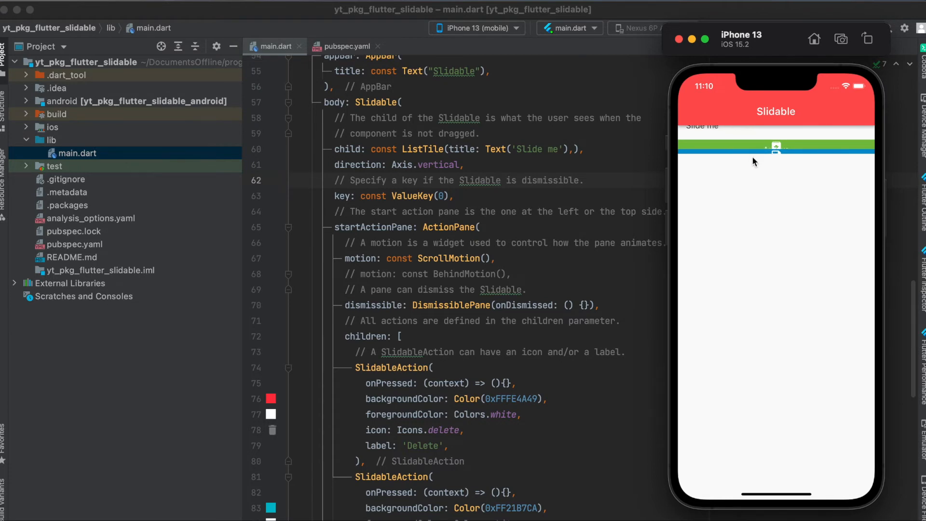
mouse_move(731, 138)
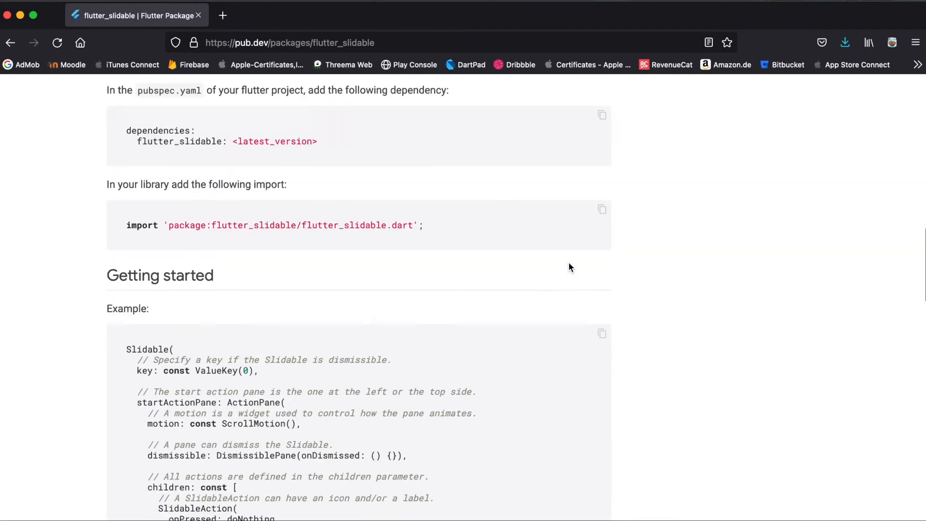
- Scroll through the flutter_slidable Motions demos from Behind Motion down to Scroll and Stretch Motion
scroll(down, 3)
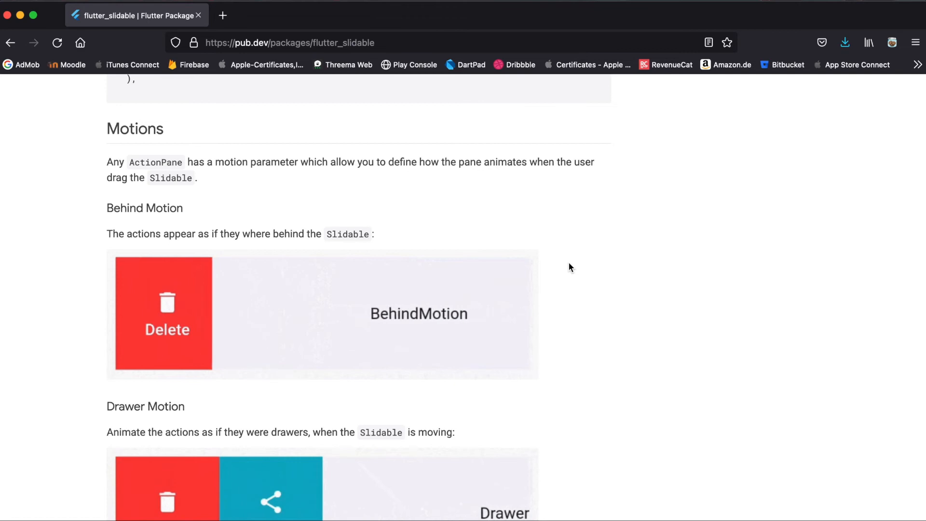
scroll(down, 3)
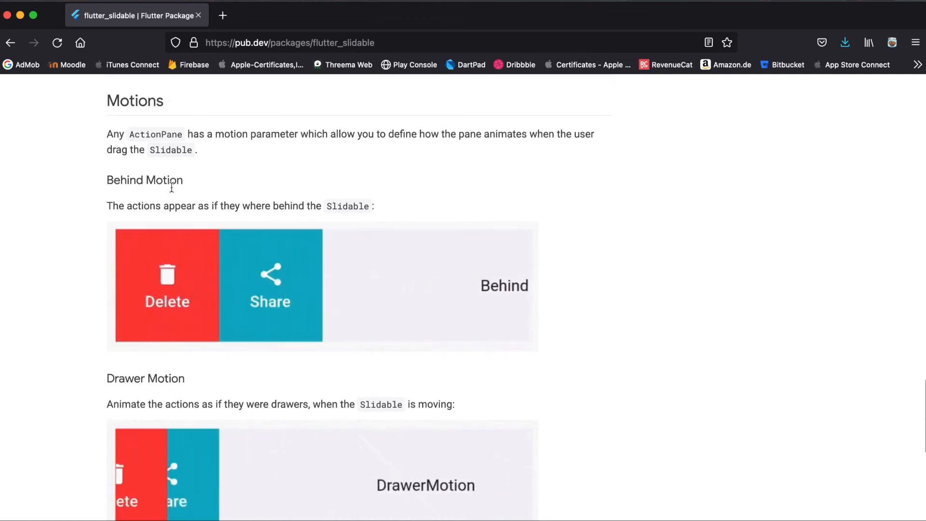
scroll(down, 3)
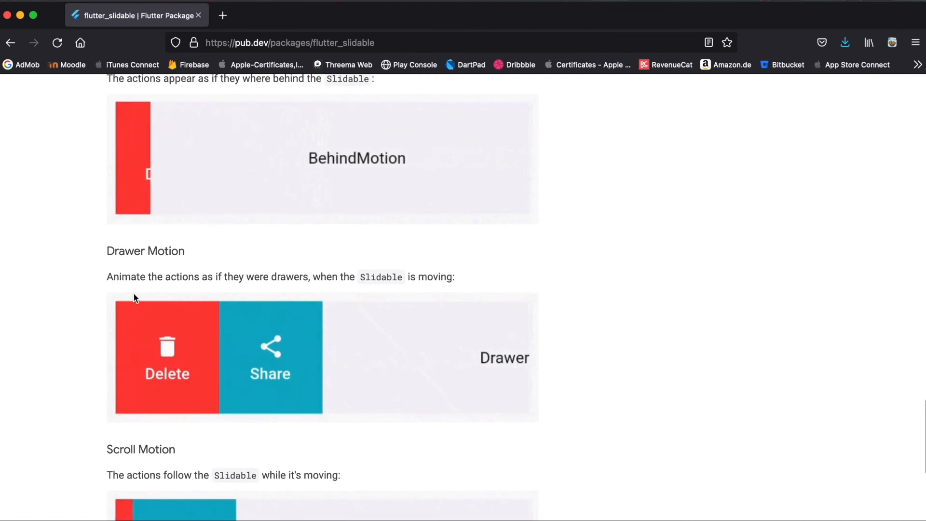
scroll(down, 3)
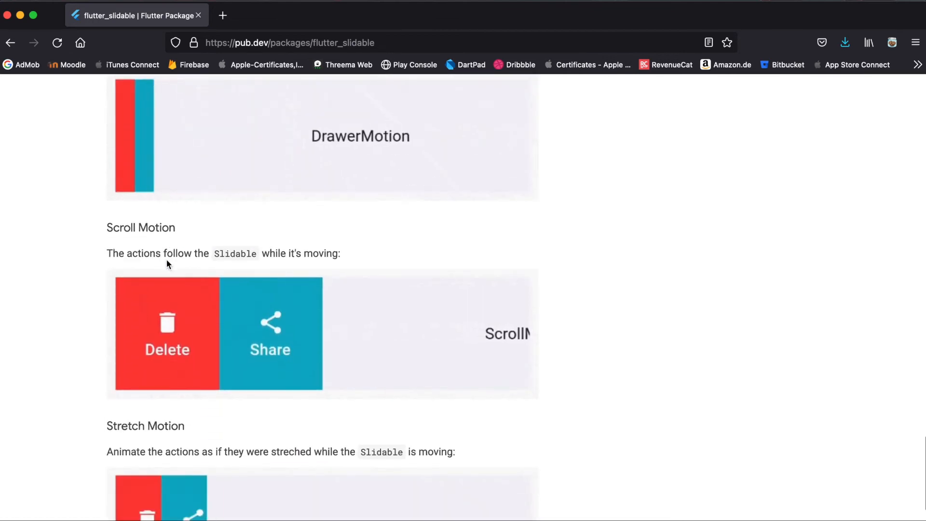
scroll(down, 3)
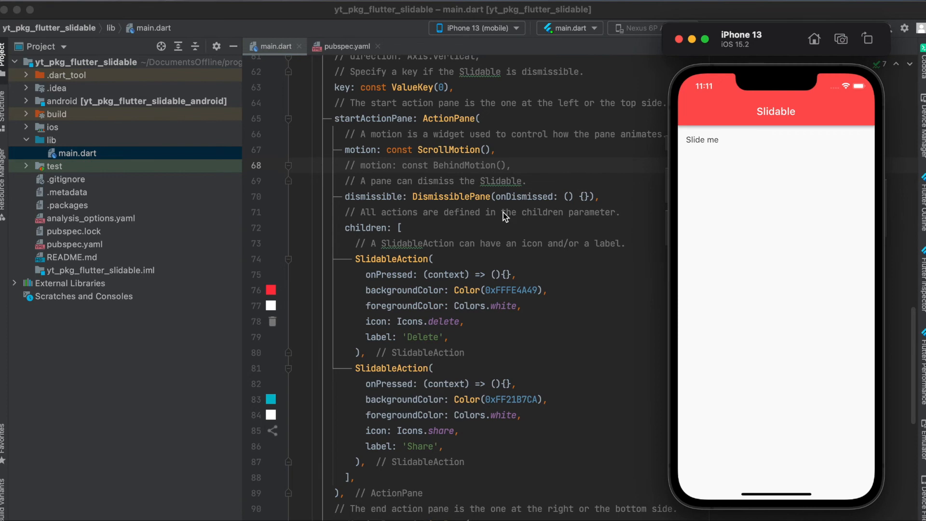
- Scroll main.dart from the startActionPane's Delete and Share actions down to the end action pane
scroll(down, 3)
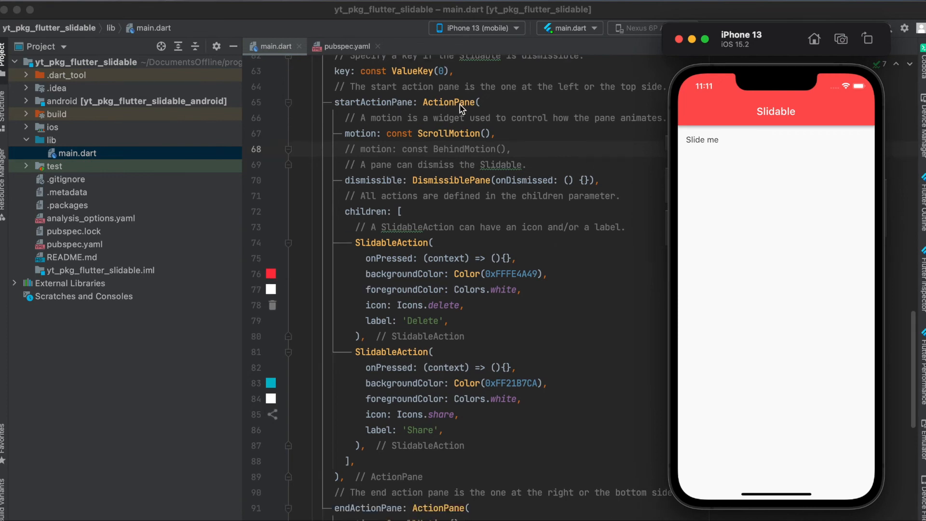
scroll(down, 3)
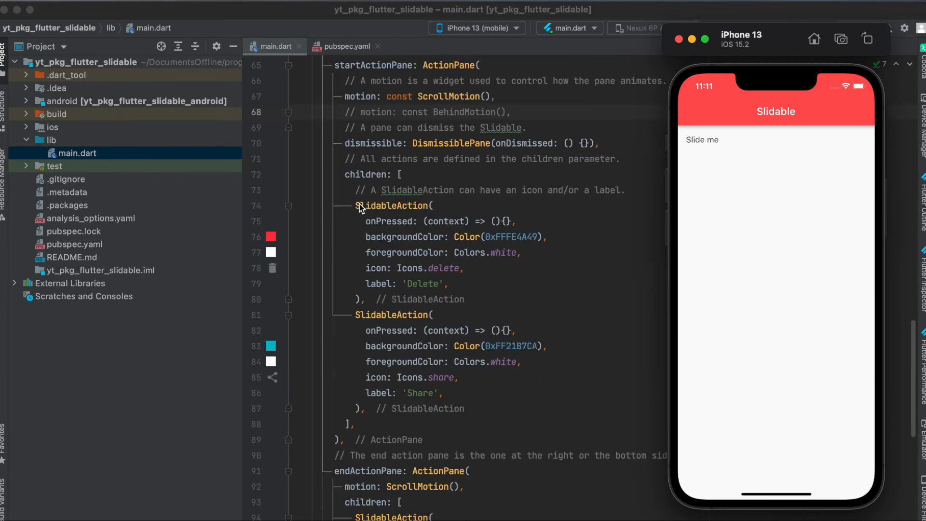
mouse_move(699, 149)
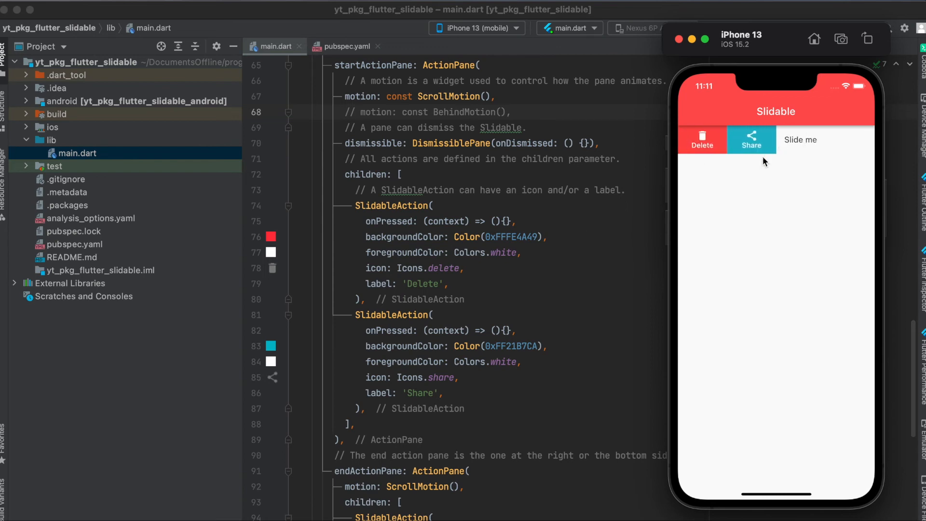
mouse_move(431, 273)
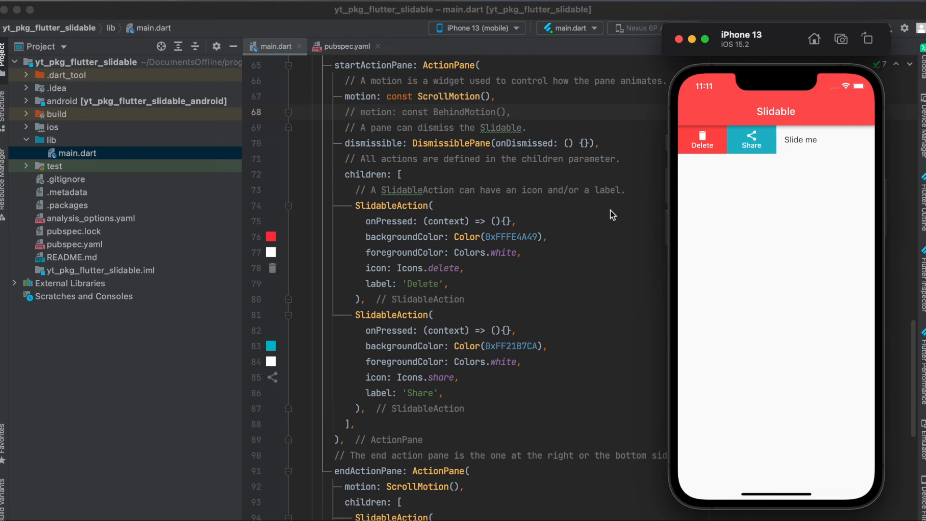
mouse_move(712, 154)
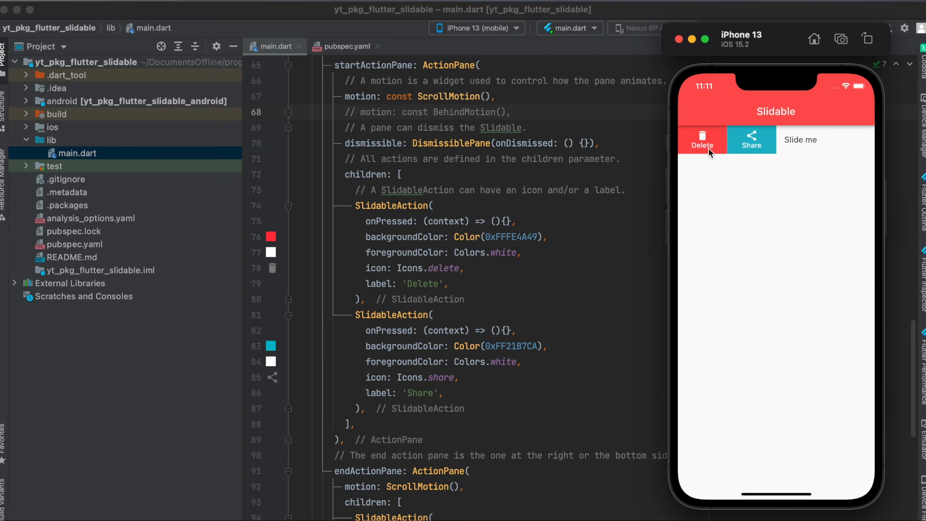
mouse_move(696, 148)
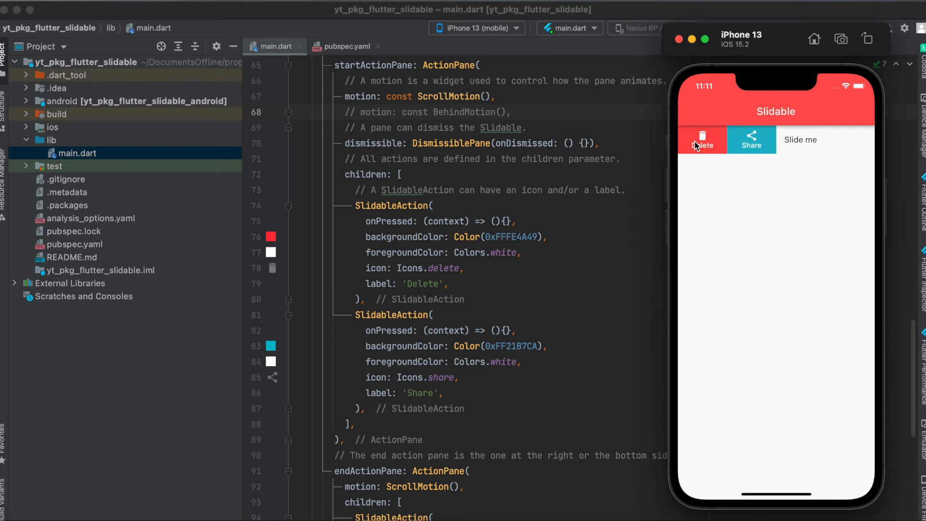
mouse_move(406, 230)
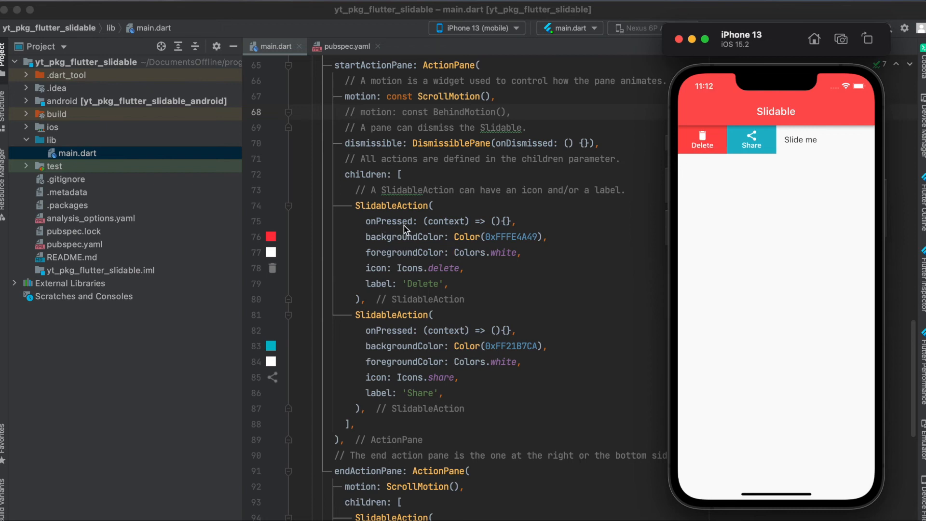
mouse_move(441, 227)
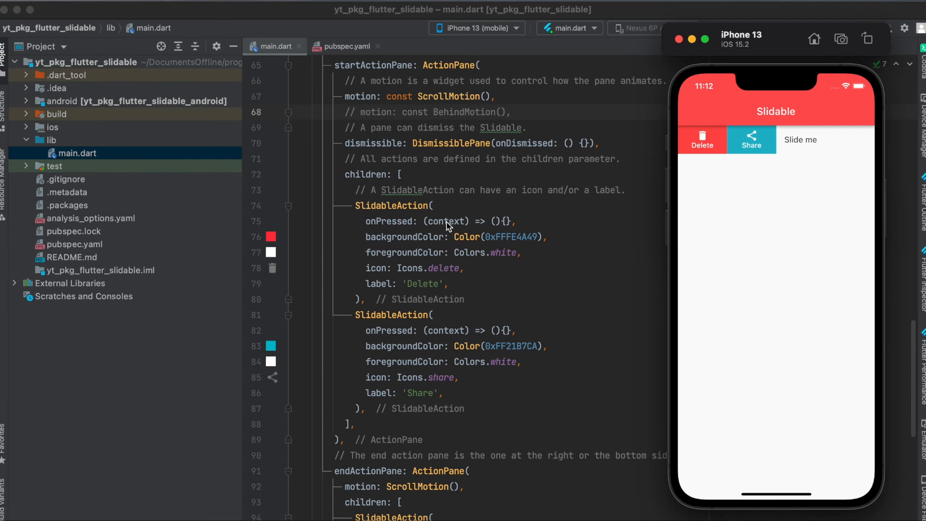
mouse_move(660, 154)
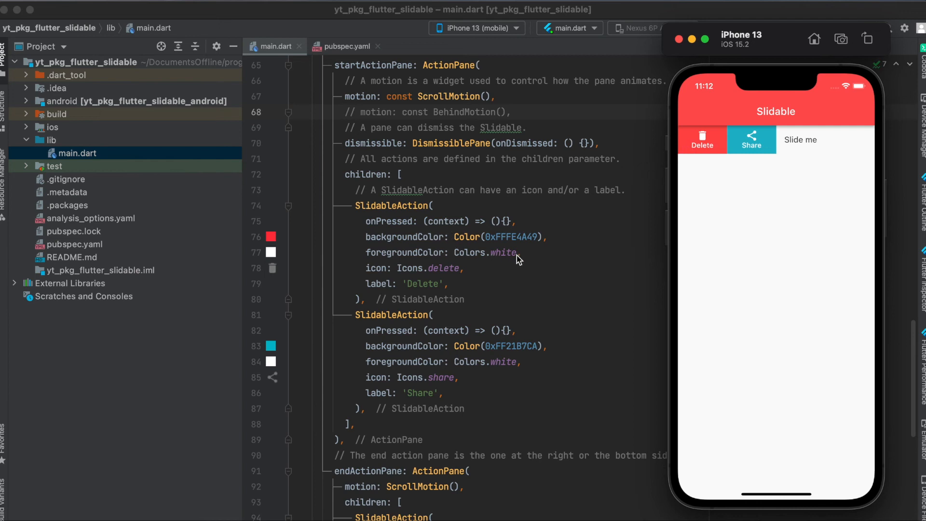
mouse_move(457, 272)
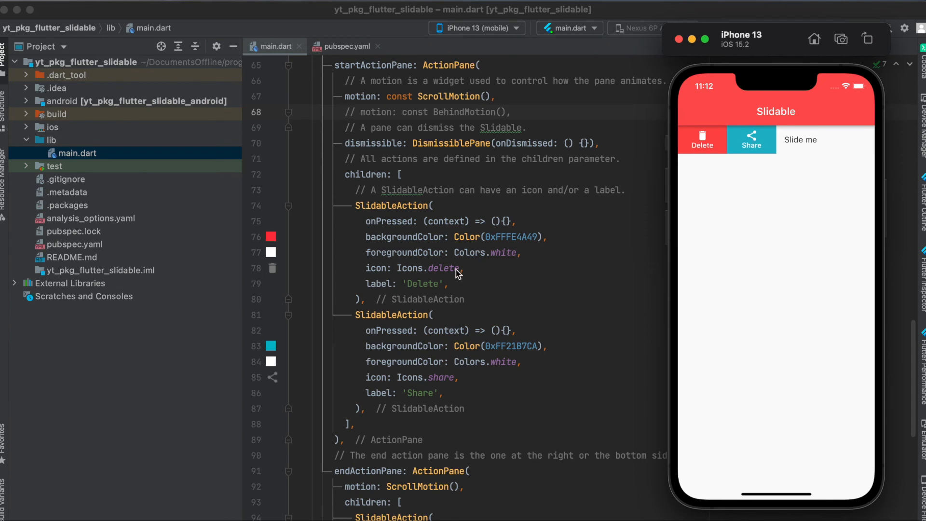
mouse_move(409, 275)
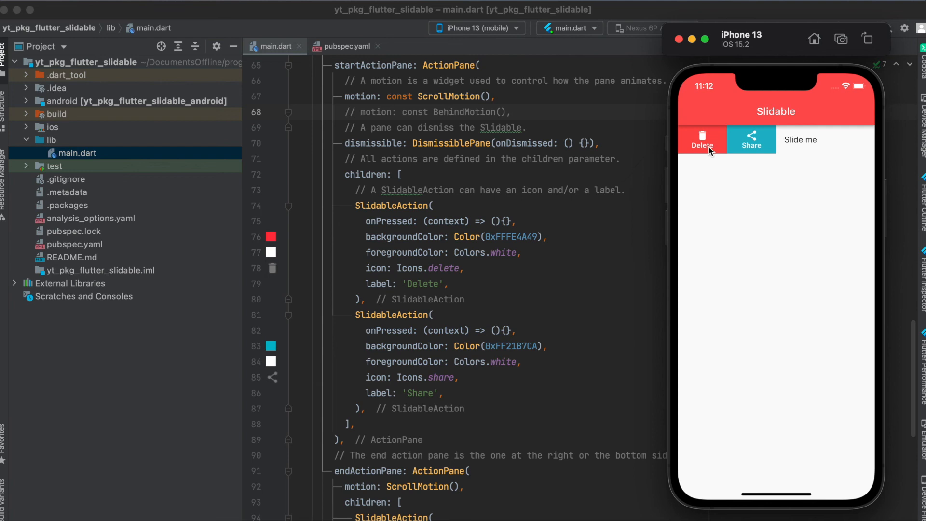
mouse_move(421, 332)
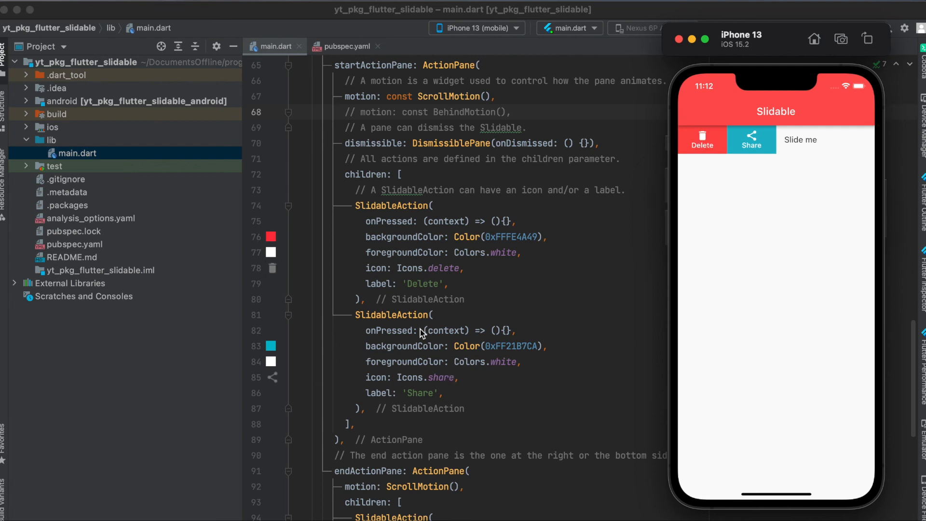
scroll(down, 3)
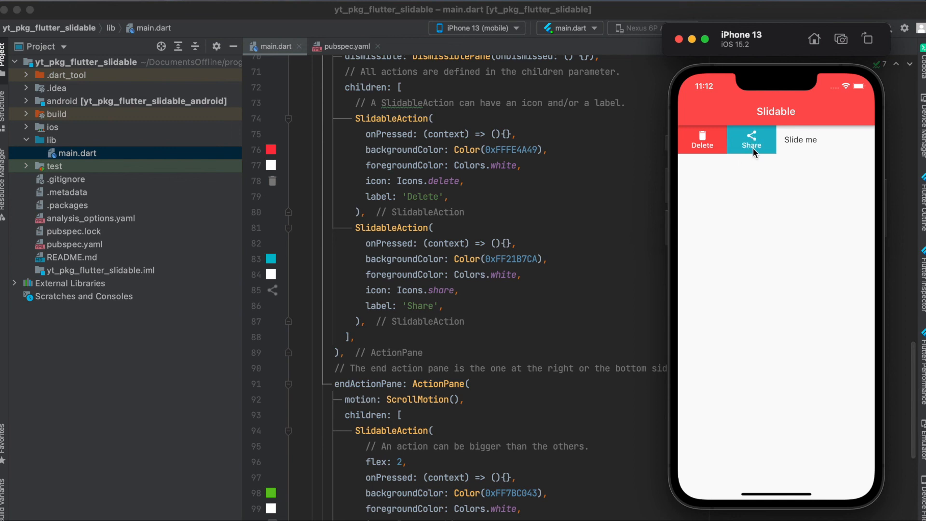
- Swipe the Slide me tile left to reveal Archive and Save beside the endActionPane code
drag(798, 140, 709, 140)
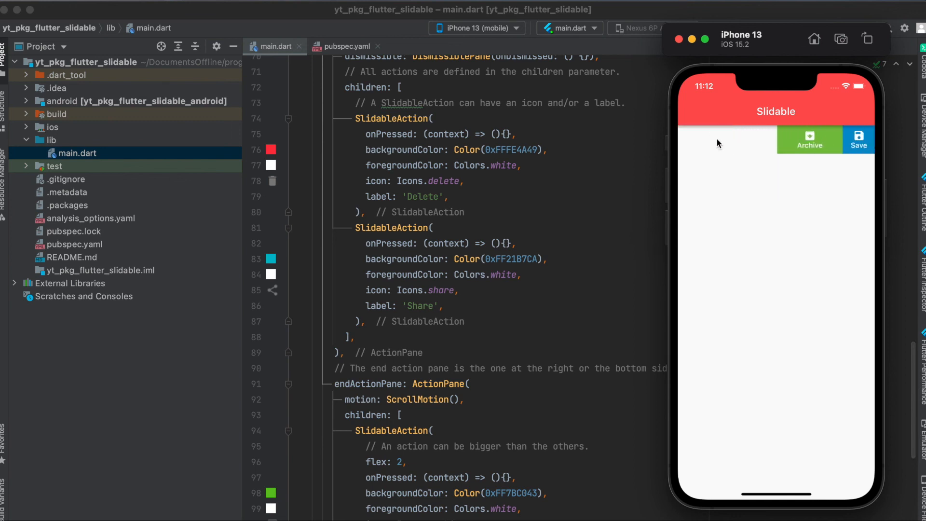
scroll(down, 3)
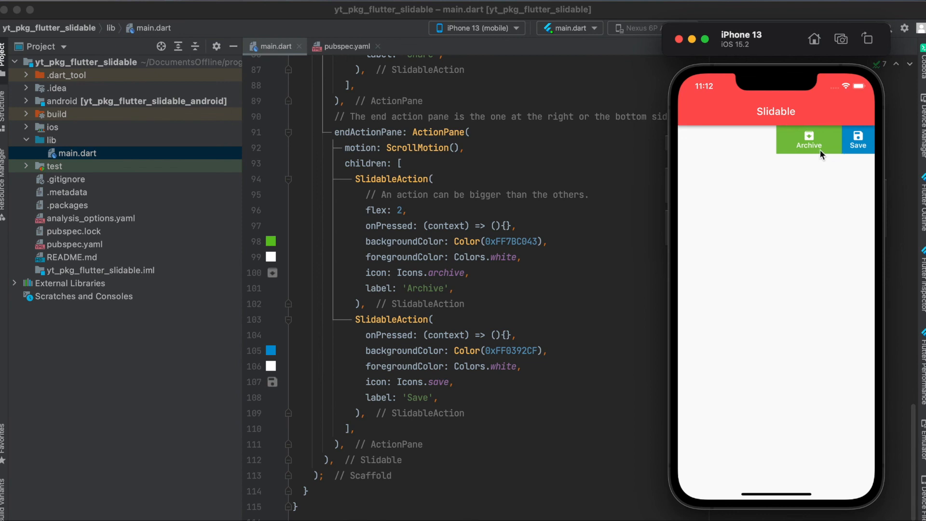
mouse_move(376, 210)
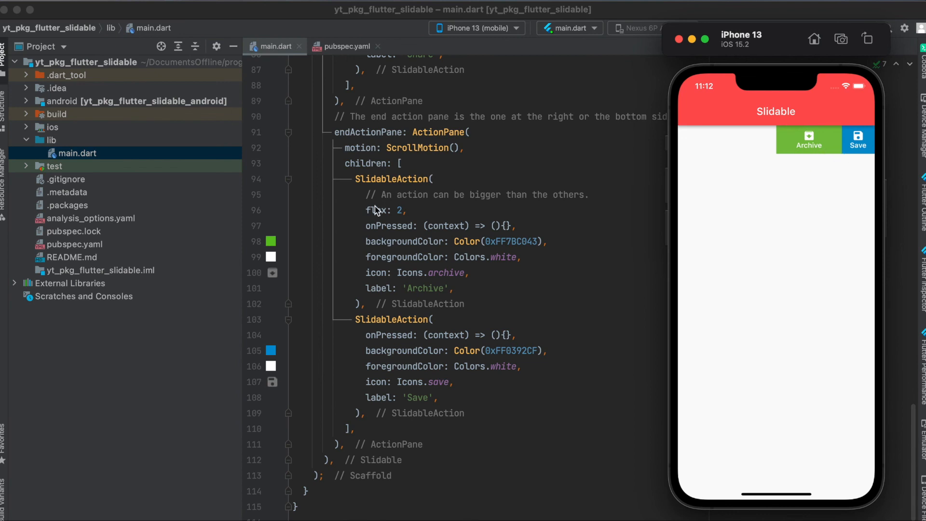
mouse_move(378, 214)
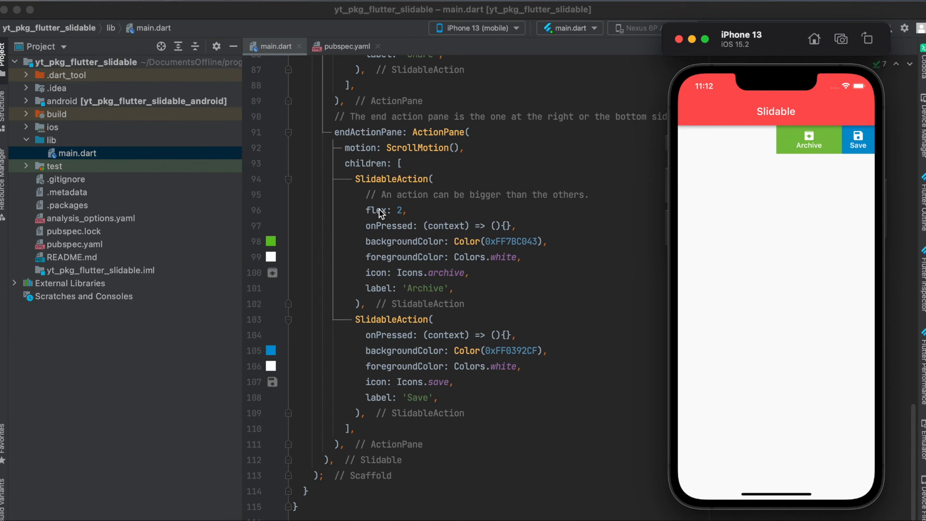
mouse_move(411, 214)
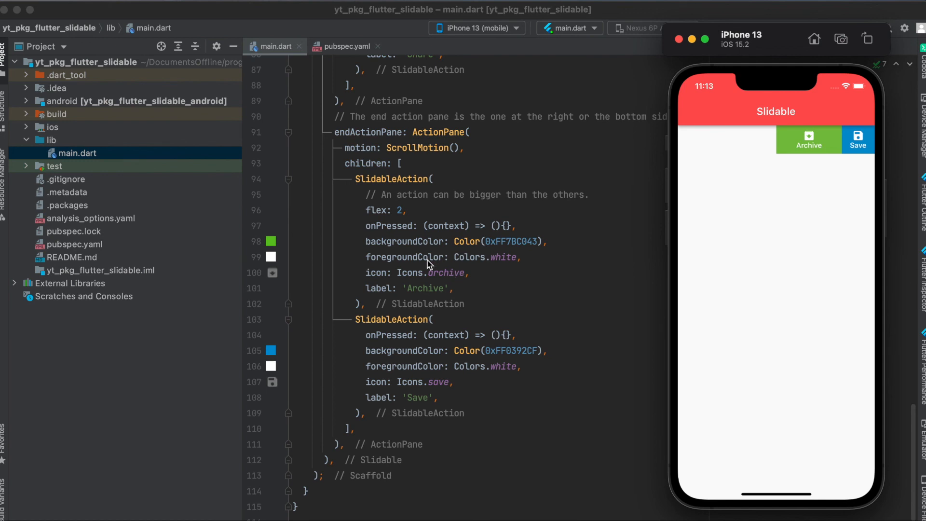
mouse_move(401, 283)
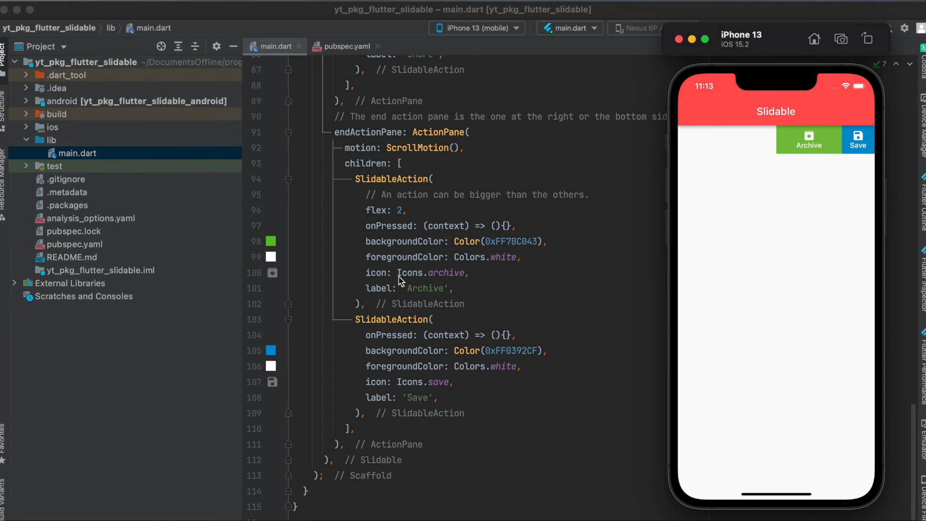